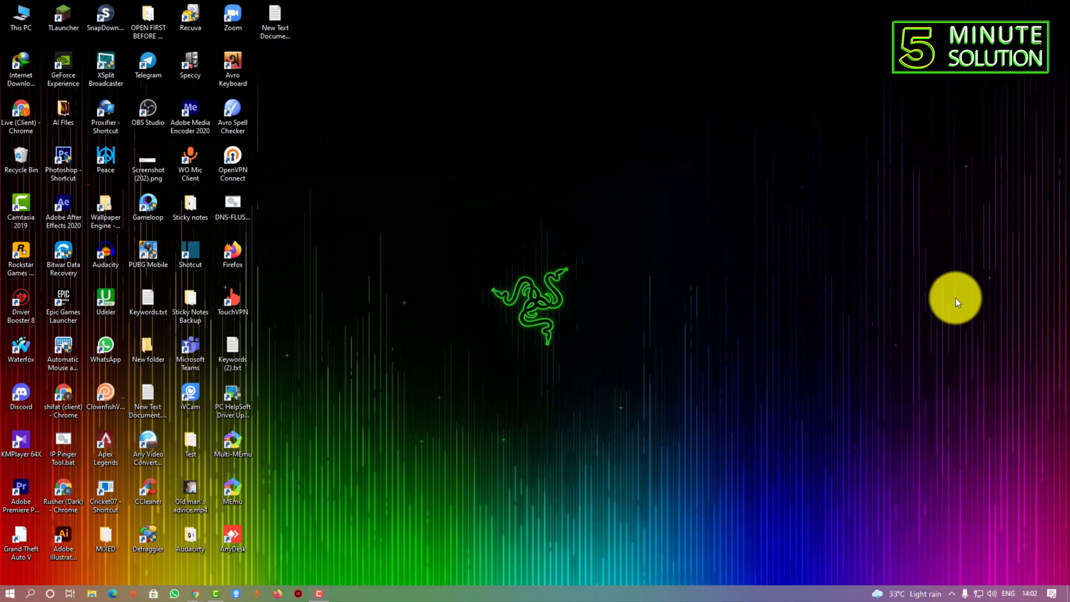
mouse_move(21, 64)
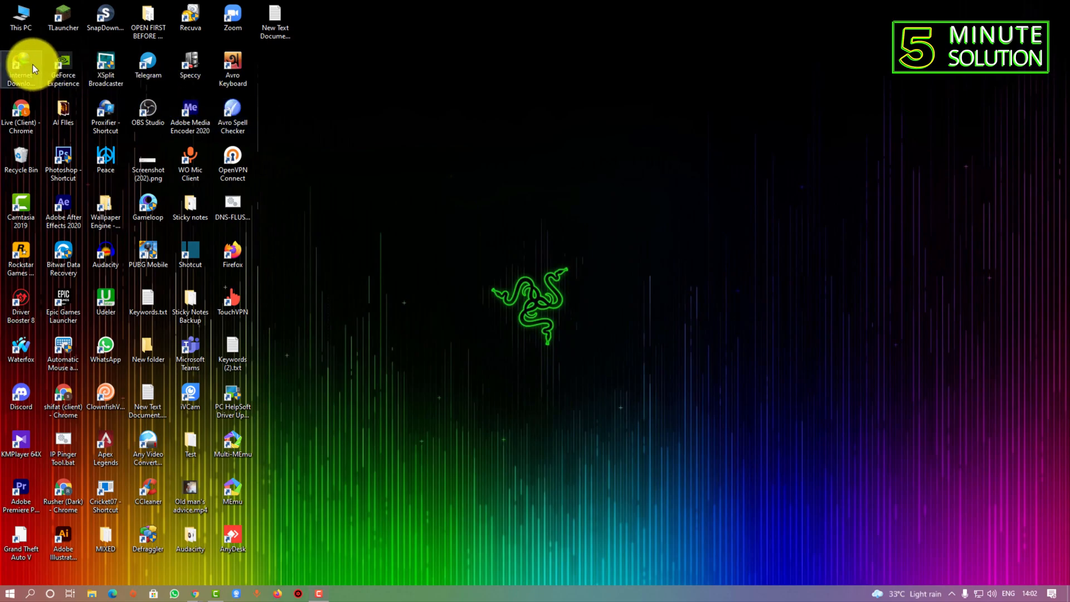
Launch Internet Download Manager from its desktop icon.
double_click(21, 65)
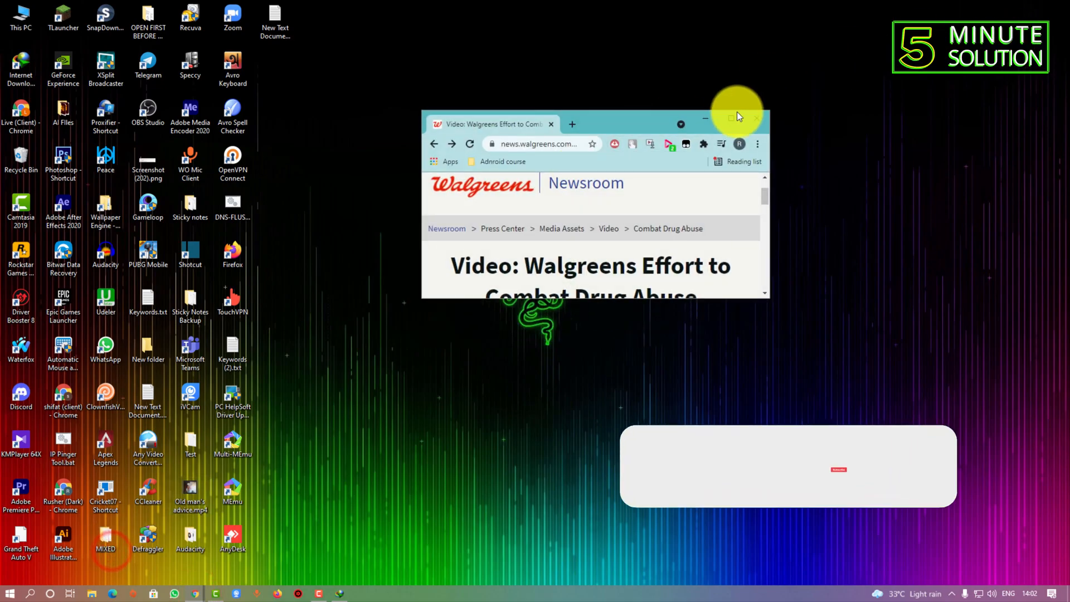
Maximize Chrome, view the extensions page with IDM Integration Module, then minimize Chrome.
click(731, 119)
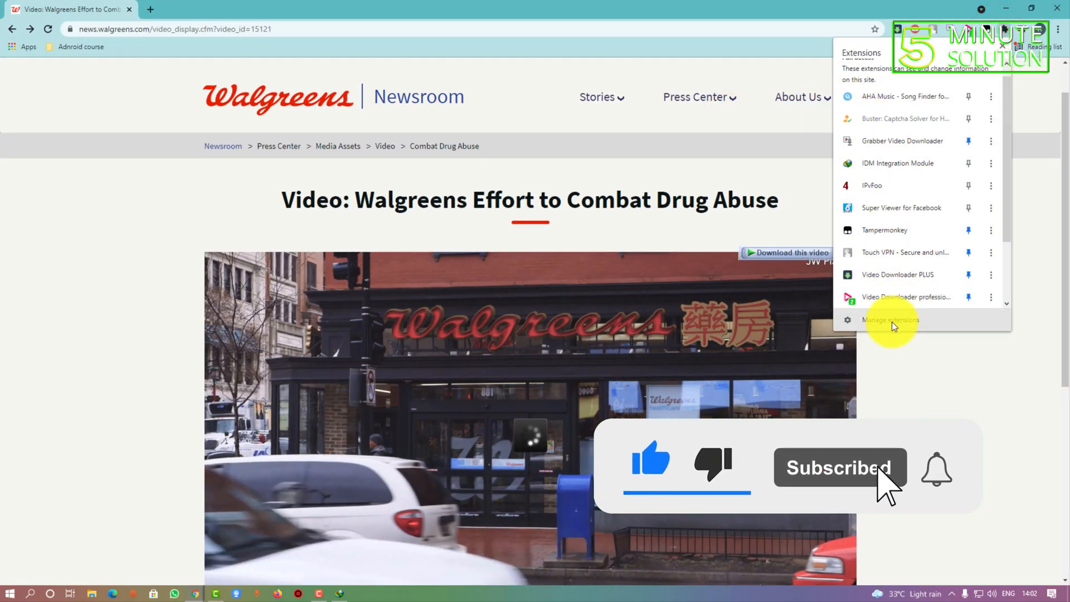
click(890, 319)
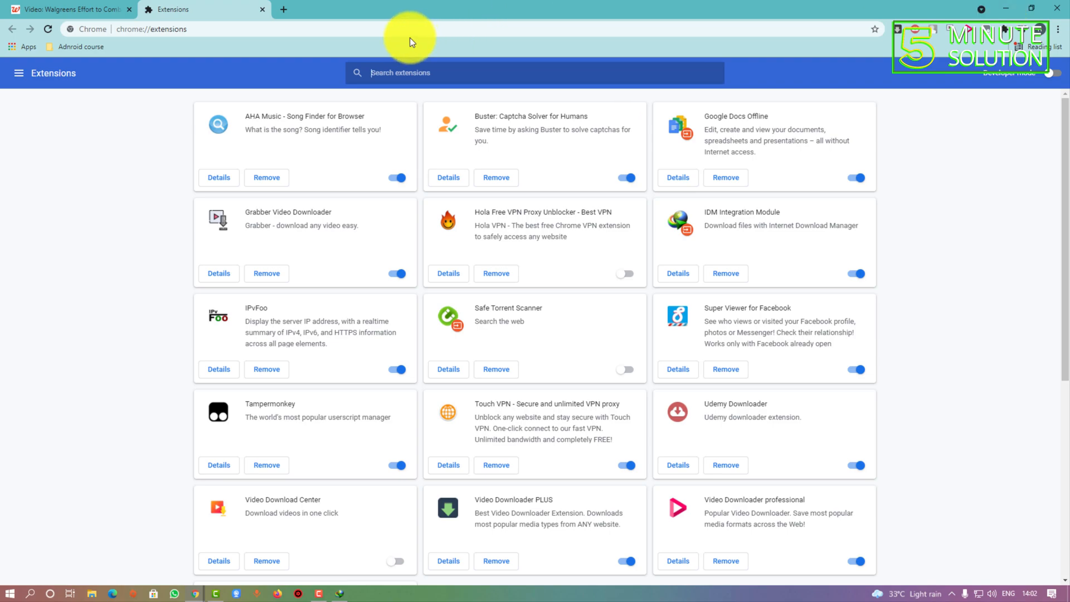
click(68, 9)
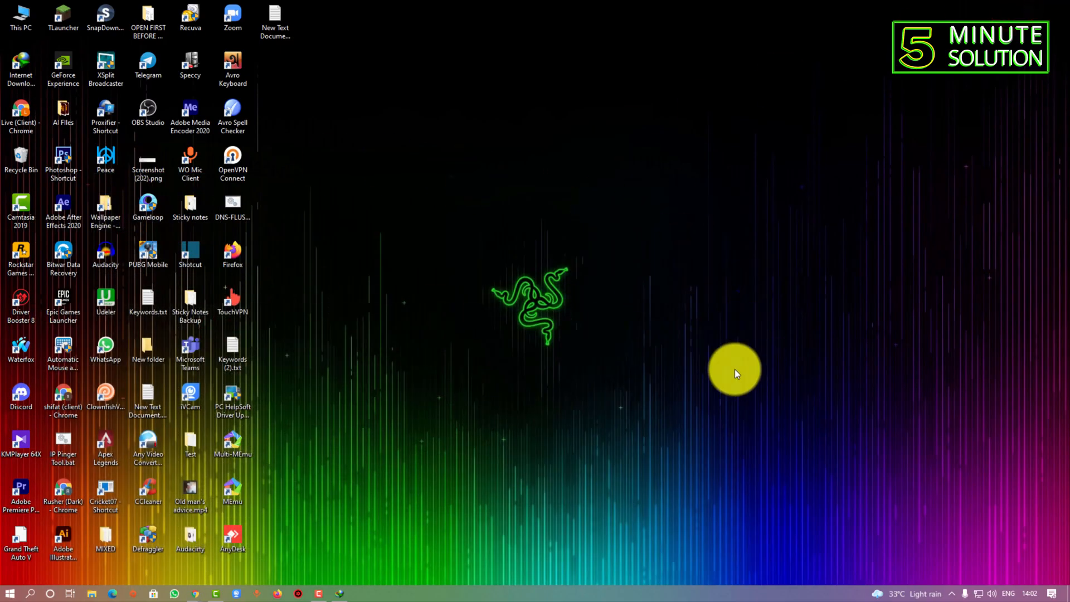
mouse_move(384, 218)
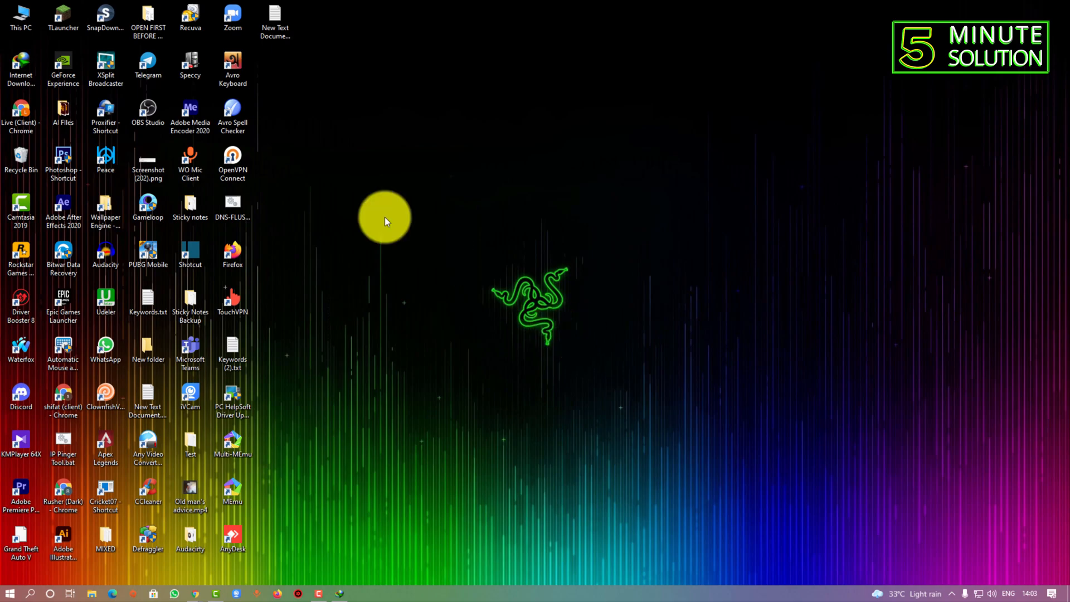
mouse_move(537, 261)
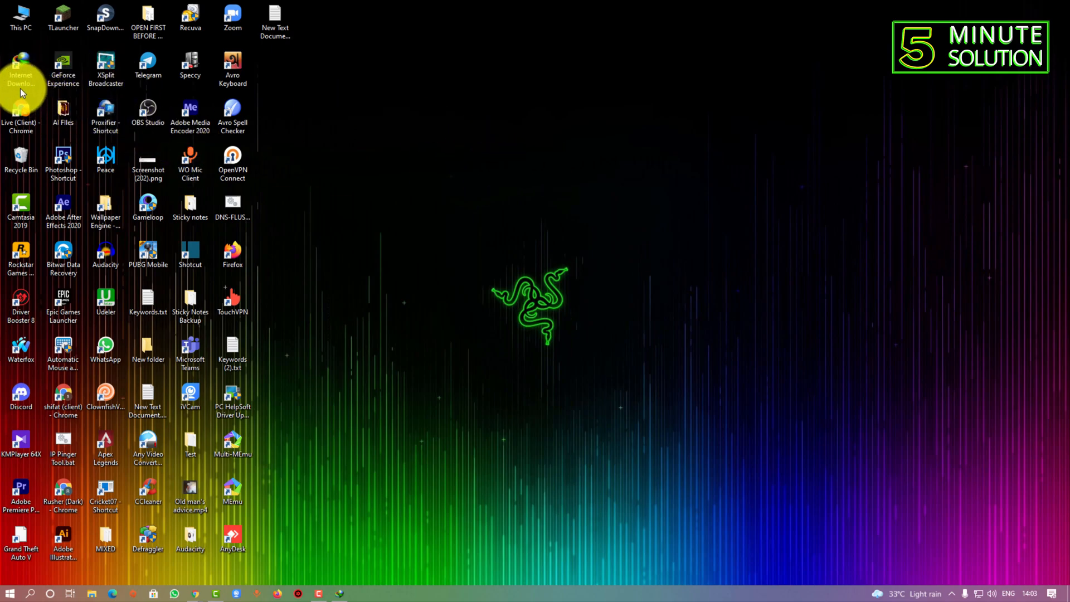
mouse_move(505, 382)
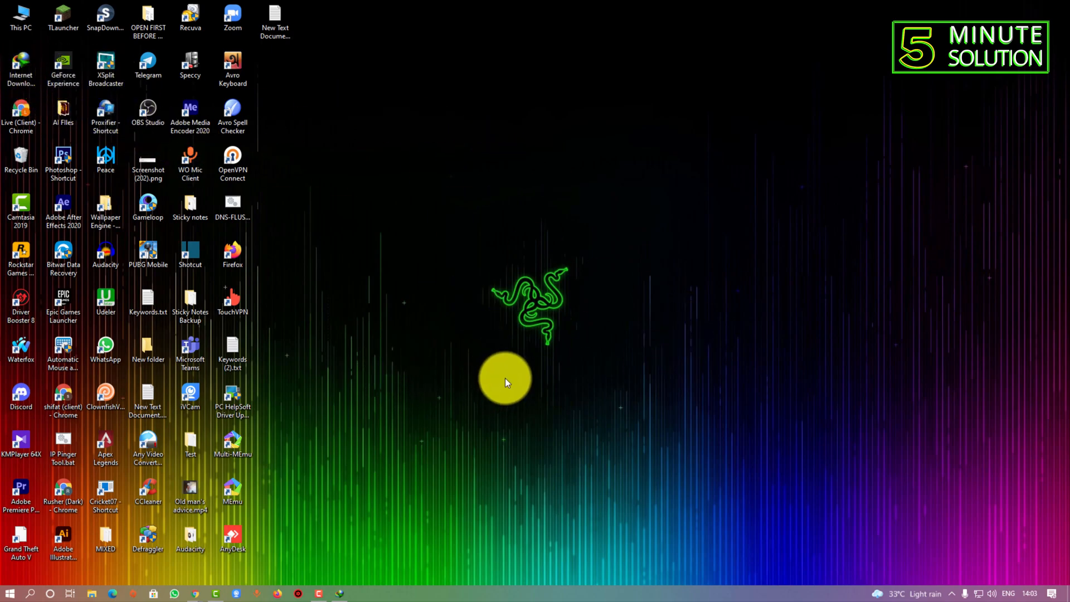
mouse_move(505, 375)
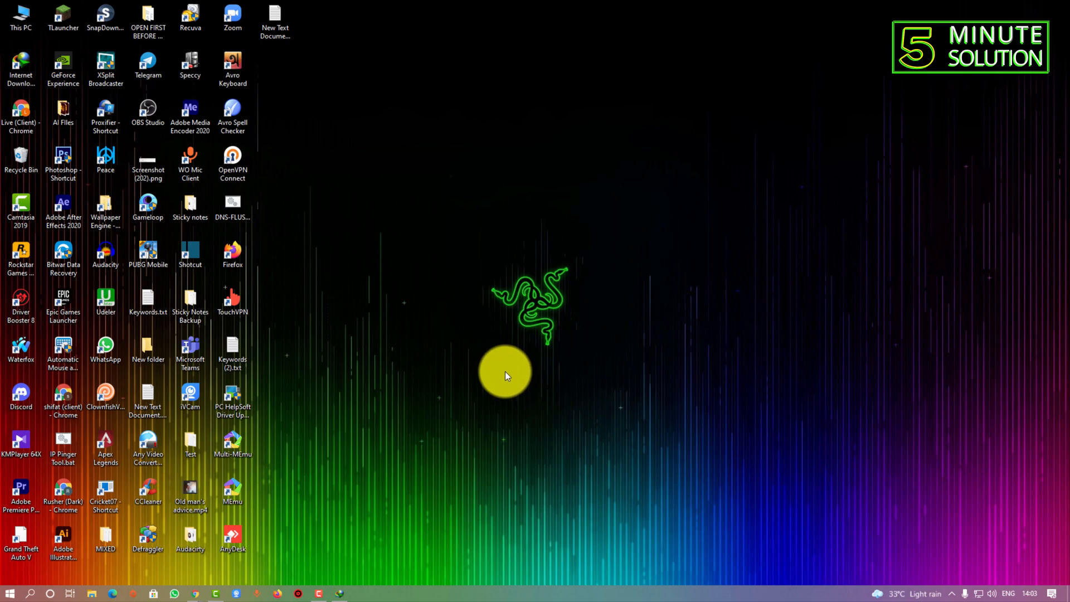
mouse_move(368, 454)
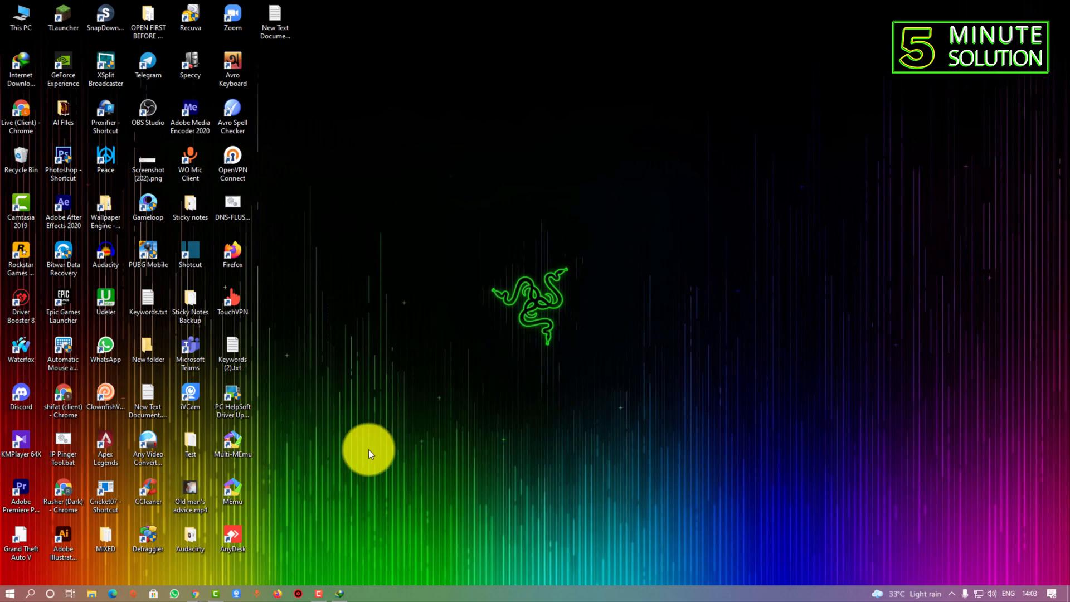
mouse_move(317, 511)
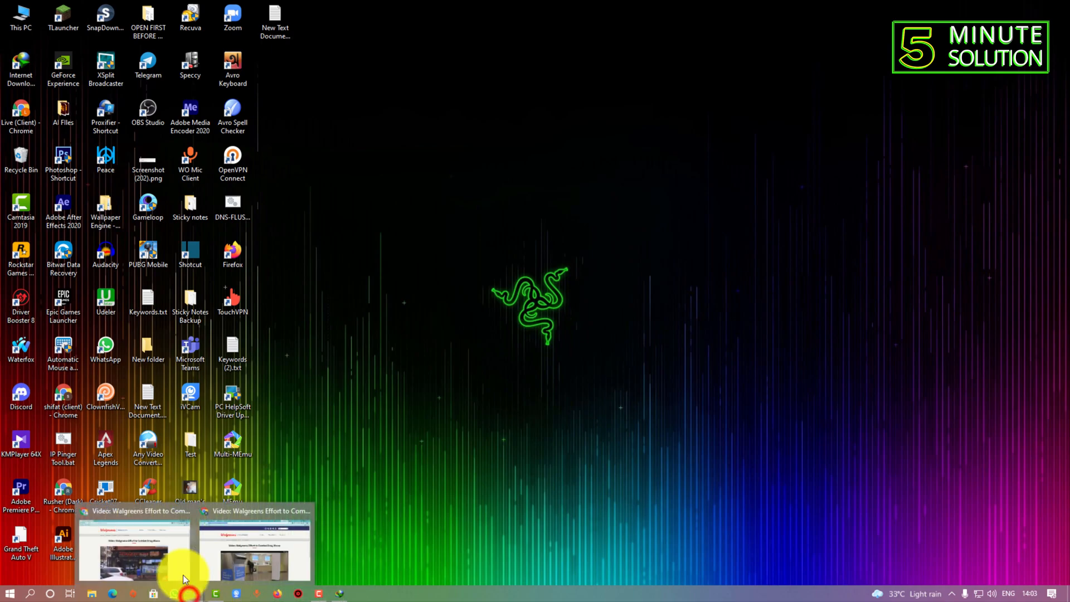
Restore the Chrome window showing the Walgreens drug-abuse video page.
click(134, 546)
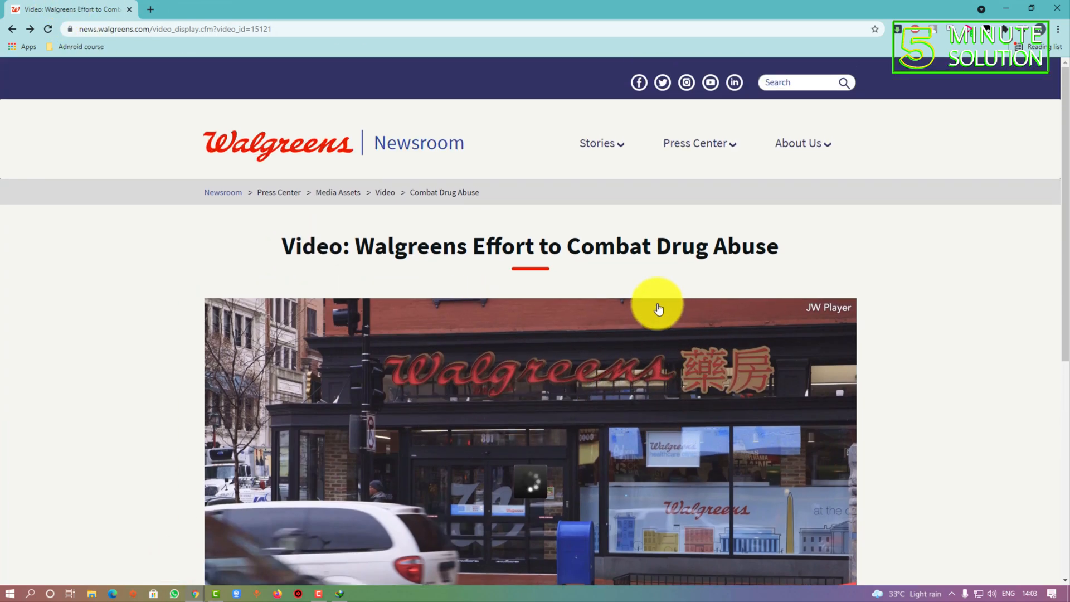
mouse_move(795, 341)
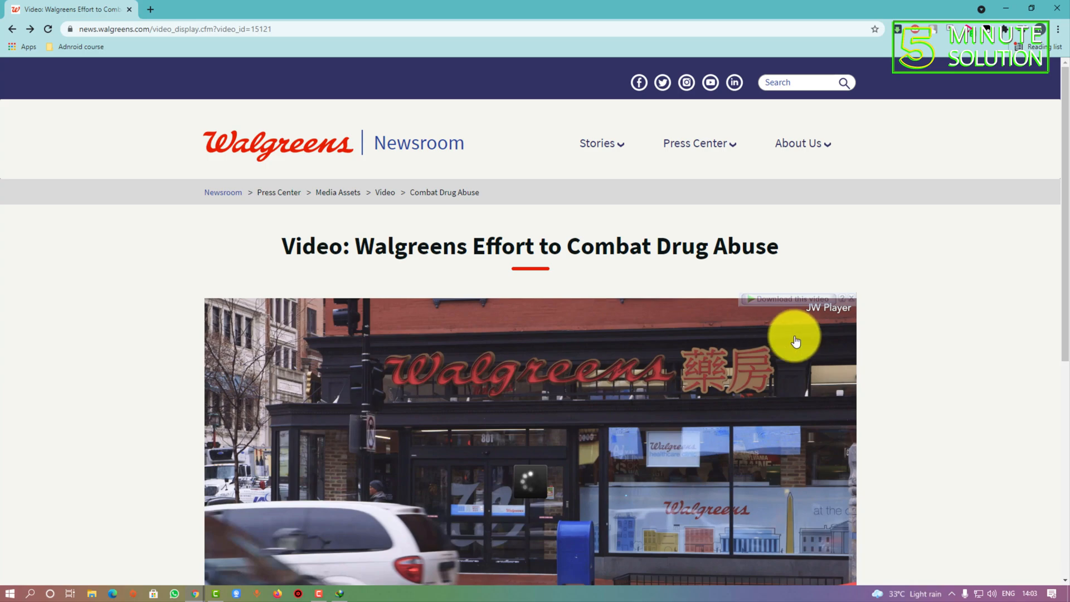
mouse_move(759, 301)
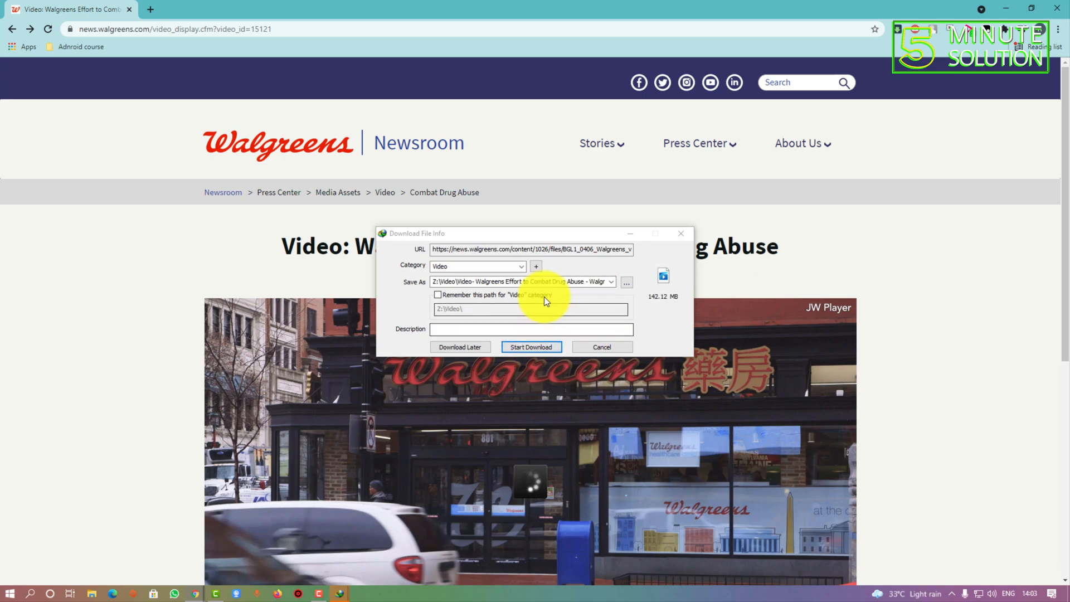
Start the 142 MB Walgreens MP4 download and scroll to Available Formats.
click(530, 346)
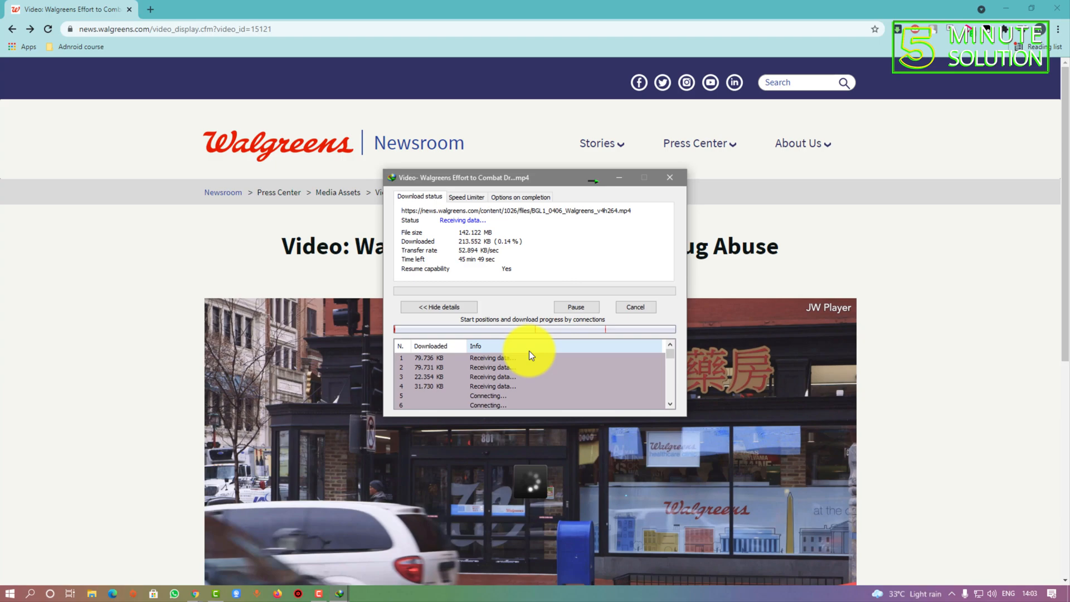
scroll(down, 3)
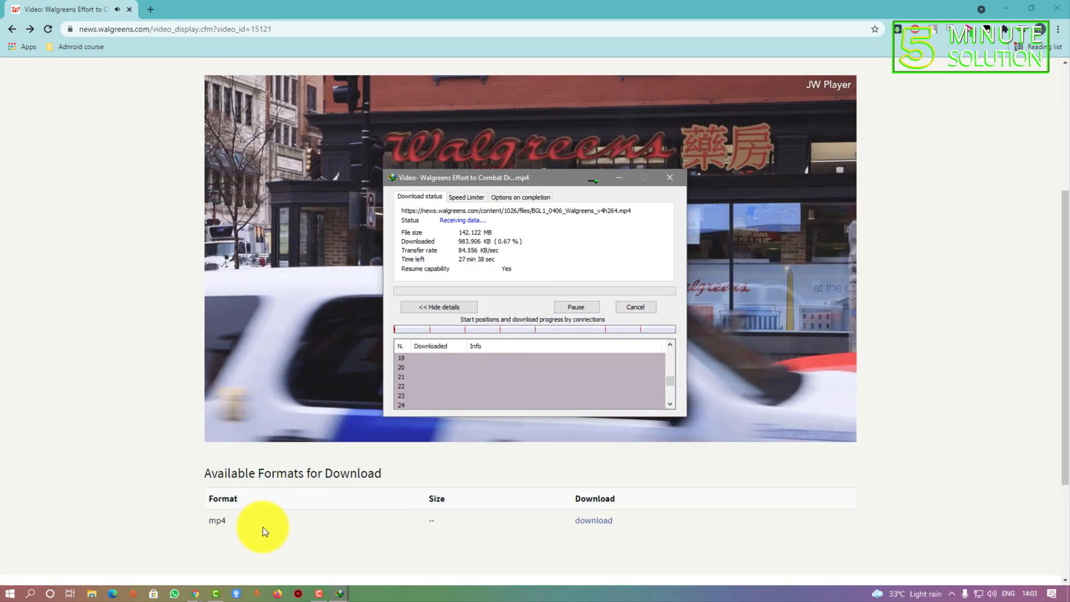
mouse_move(421, 501)
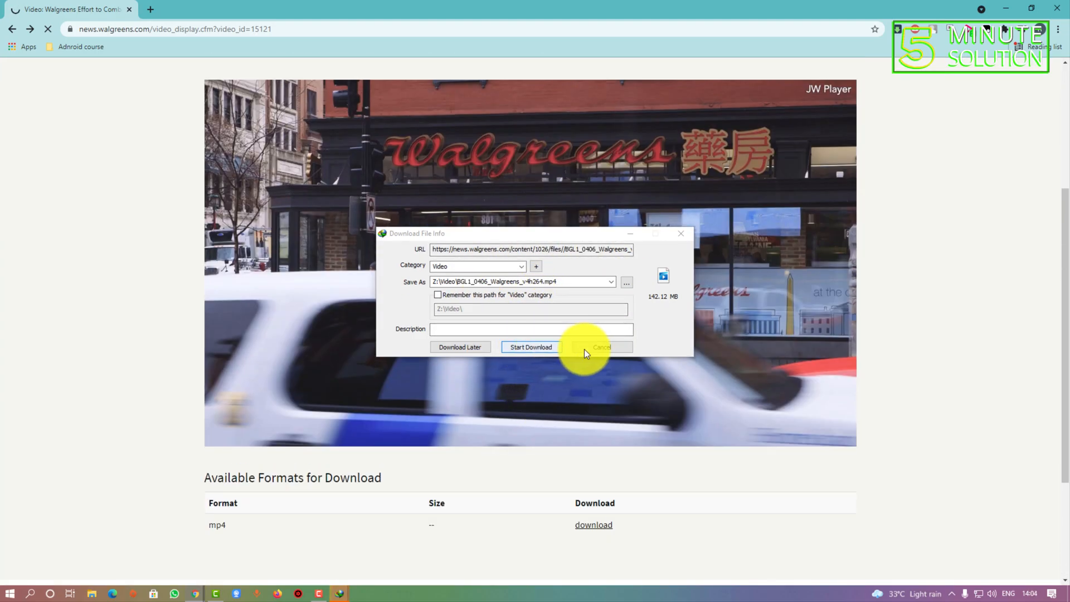
Start downloading BGL1_0406_Walgreens_v4h264.mp4 and dismiss its progress window.
click(529, 347)
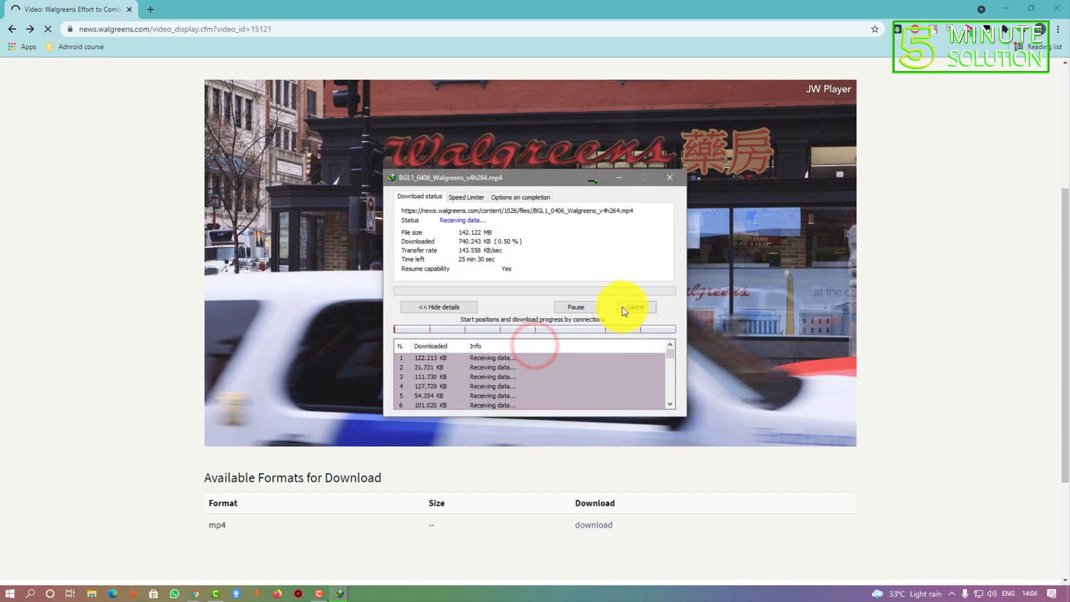
click(633, 307)
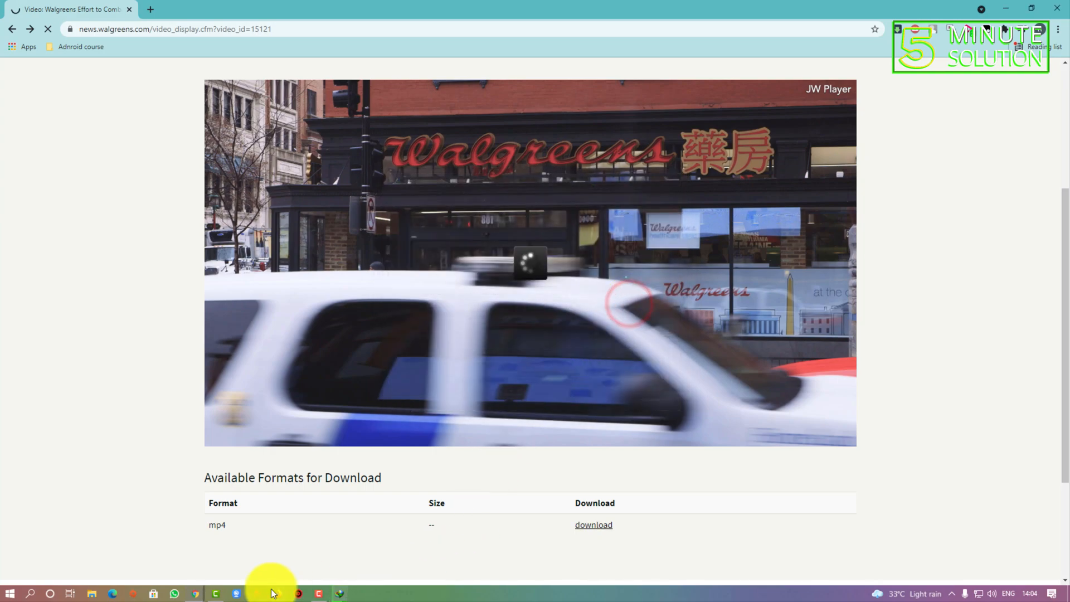
click(592, 524)
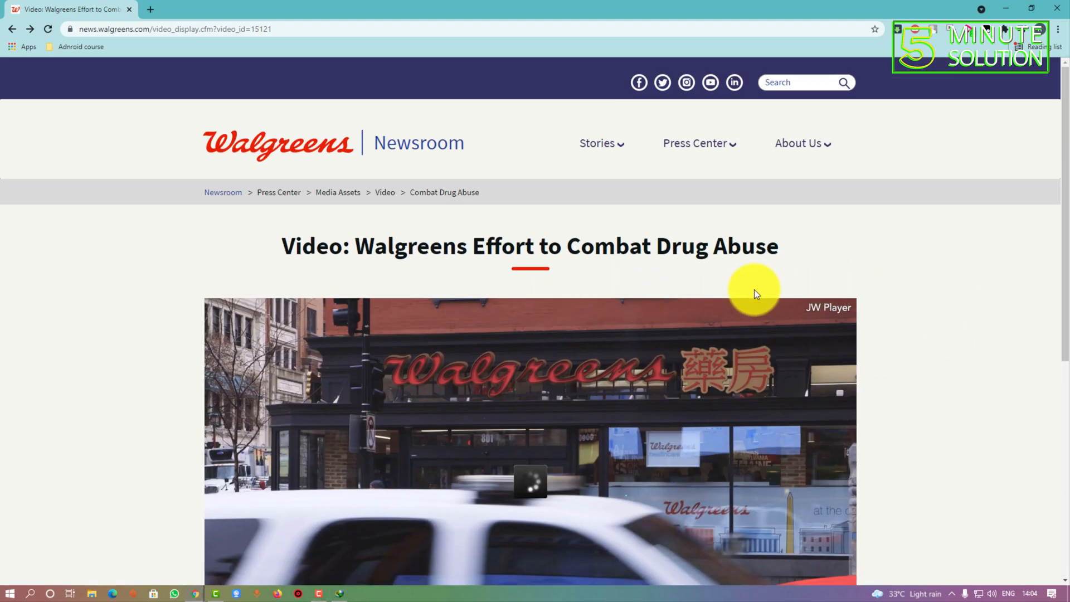
Scroll the Walgreens video page and reload it.
scroll(down, 3)
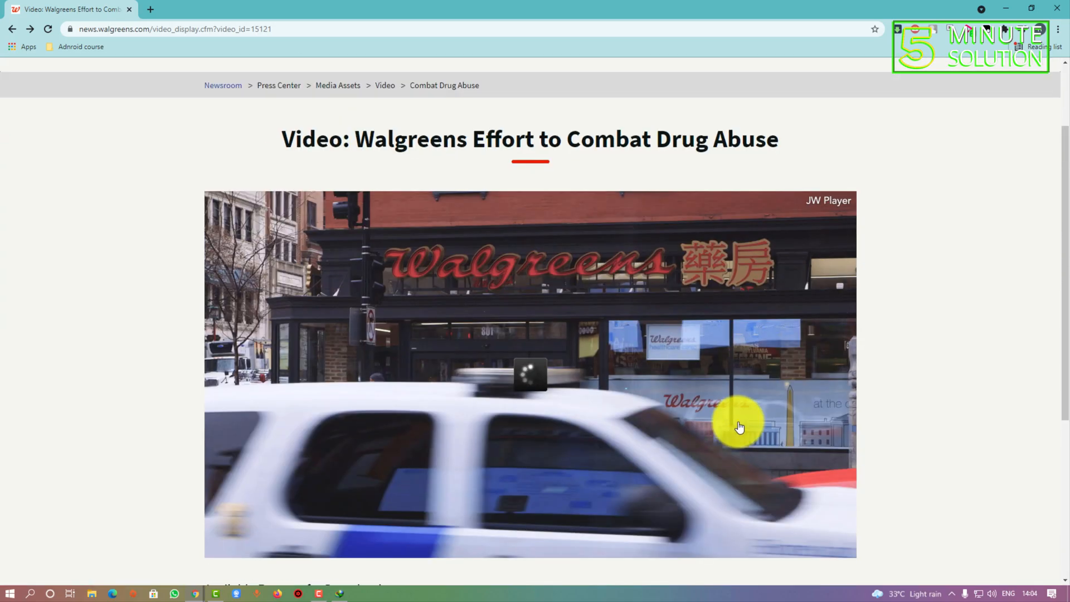
click(48, 28)
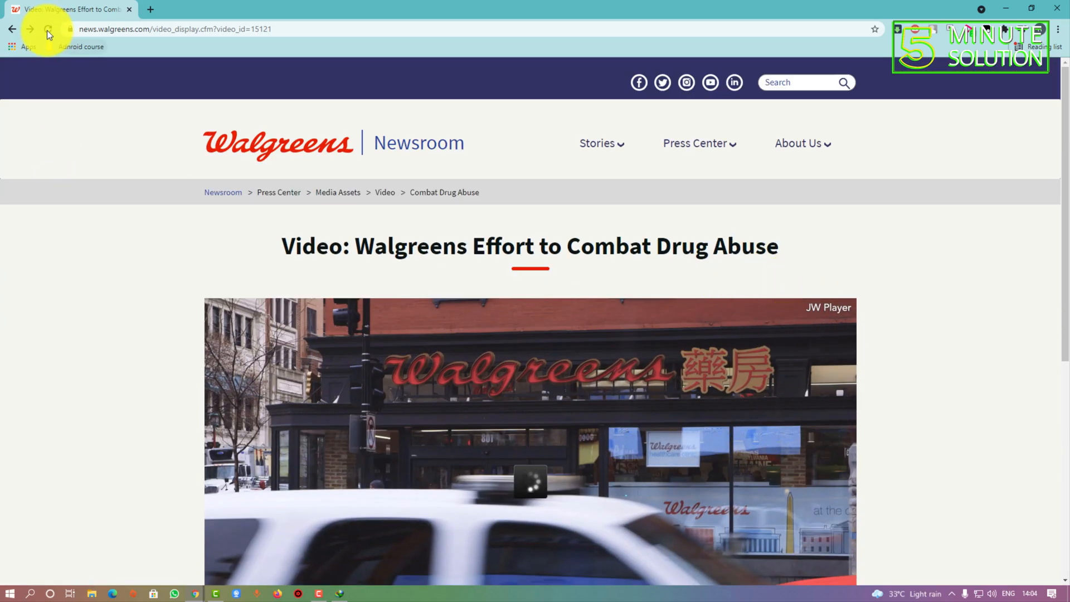
click(48, 28)
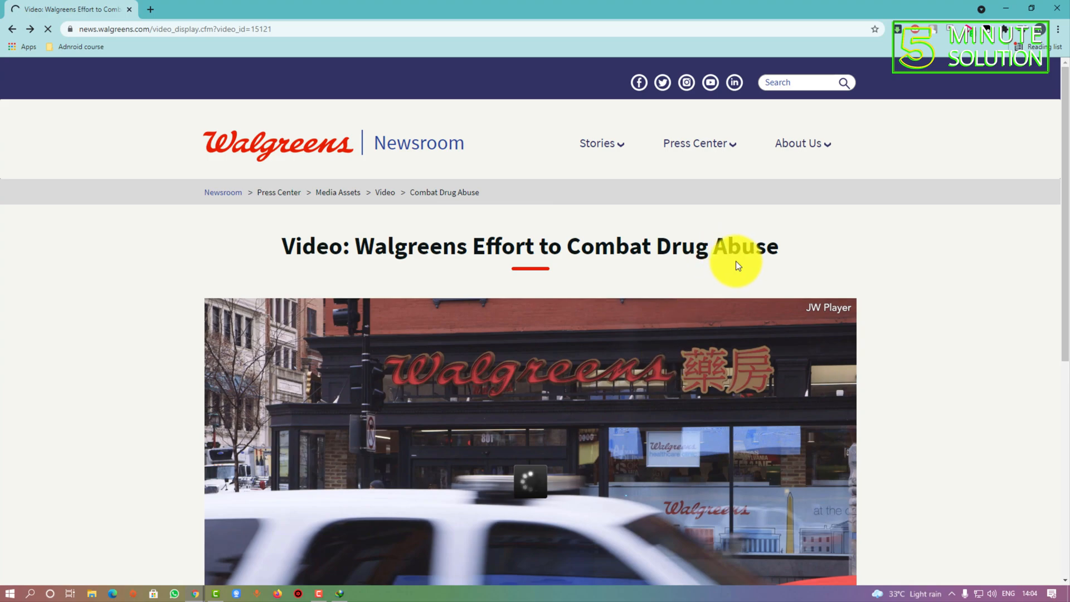
mouse_move(714, 298)
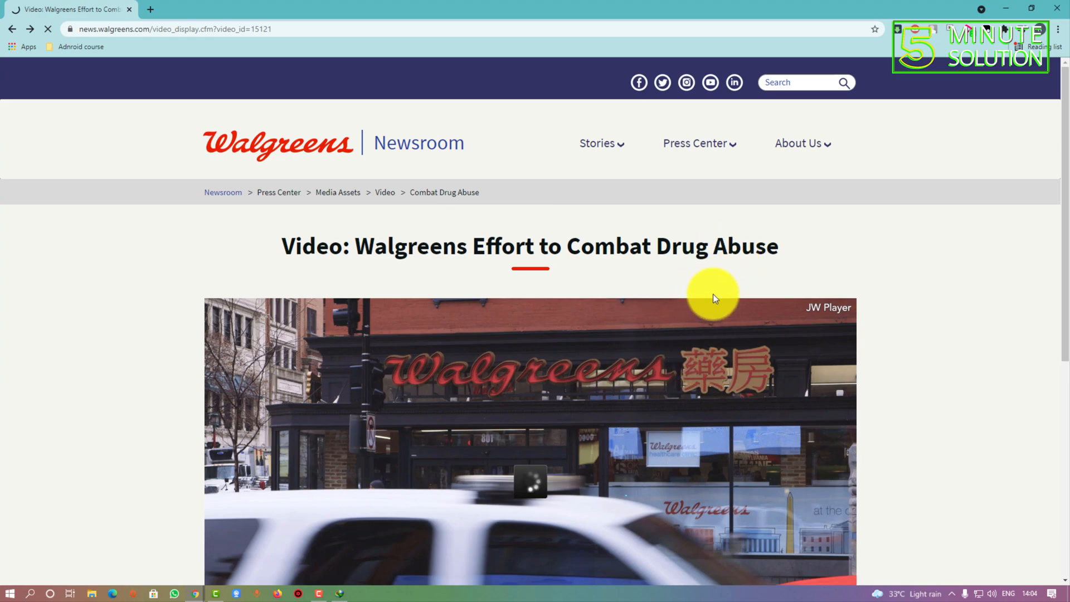